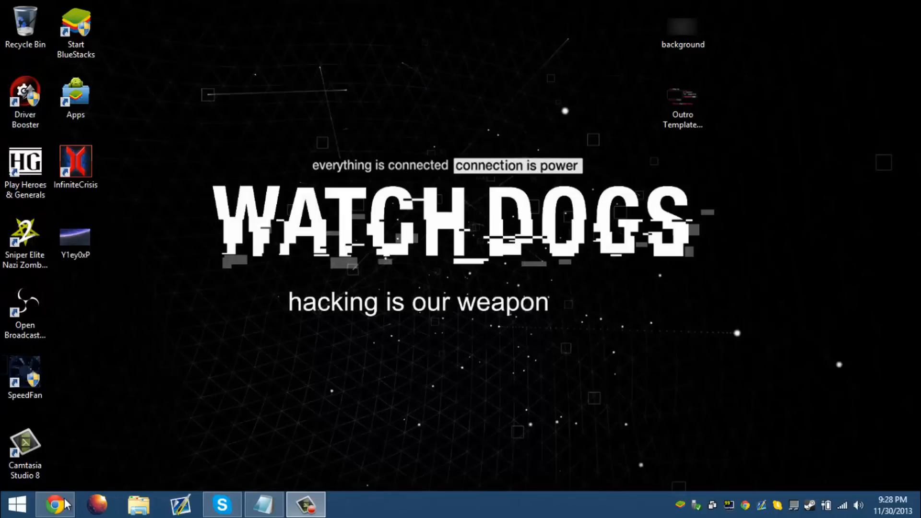
# Download the isdone.dll ZIP file from the dll-files.com page in Chrome
pyautogui.click(55, 502)
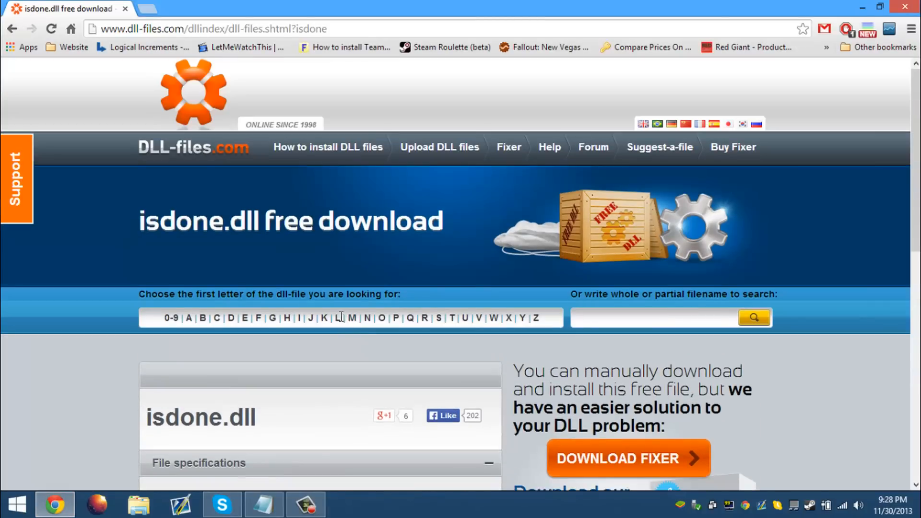
pyautogui.scroll(-3)
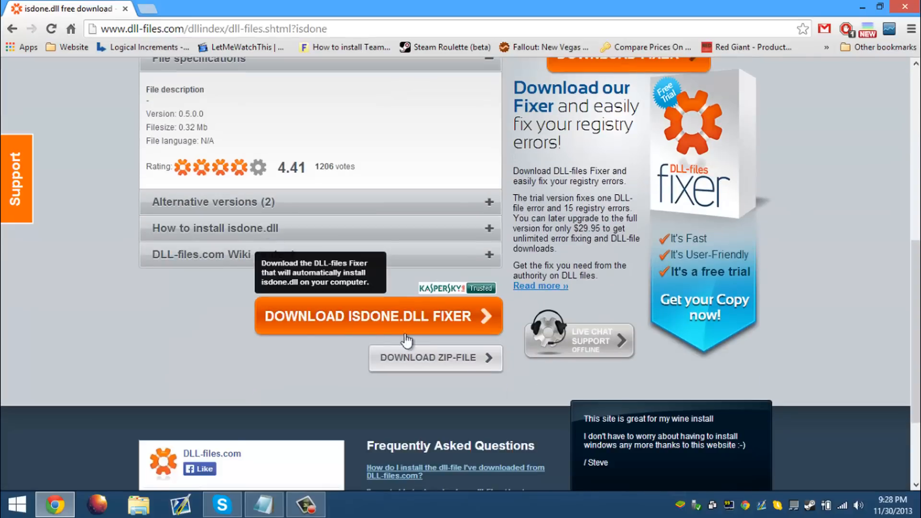
pyautogui.click(435, 357)
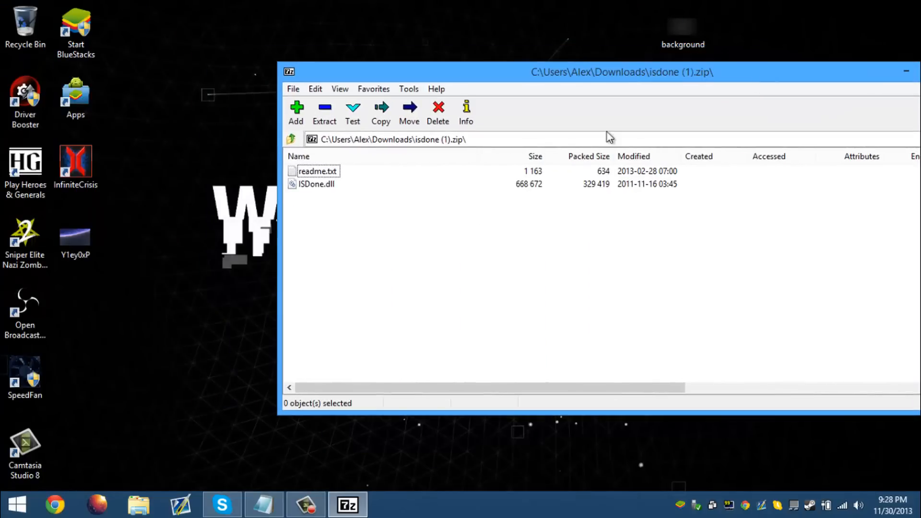
# Select ISDone.dll inside the 7-Zip archive
pyautogui.click(316, 184)
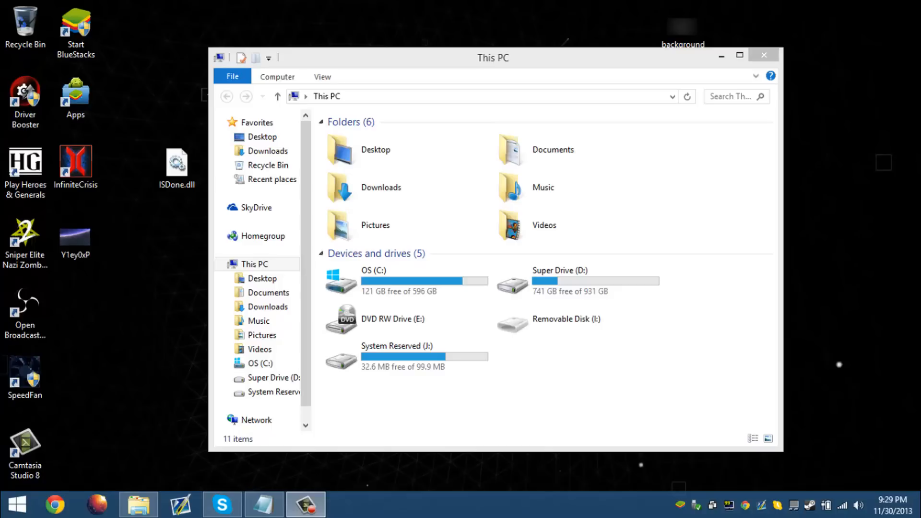
# Place ISDone.dll in C:\Windows\SysWOW64, then go back up to C:\Windows
pyautogui.doubleClick(373, 279)
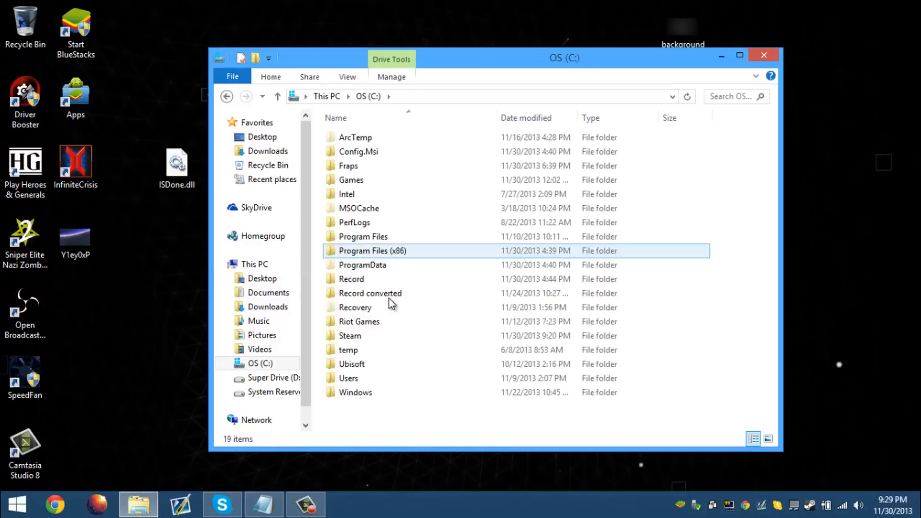
pyautogui.doubleClick(356, 392)
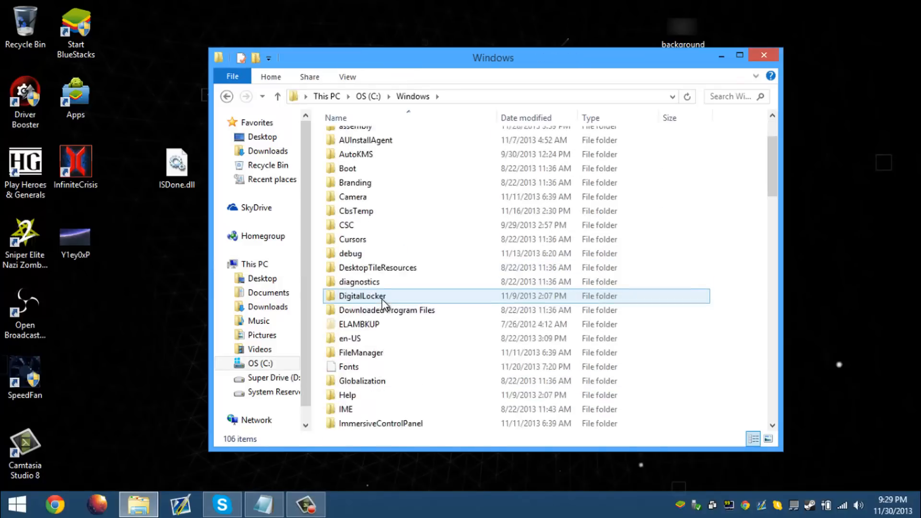
pyautogui.scroll(-3)
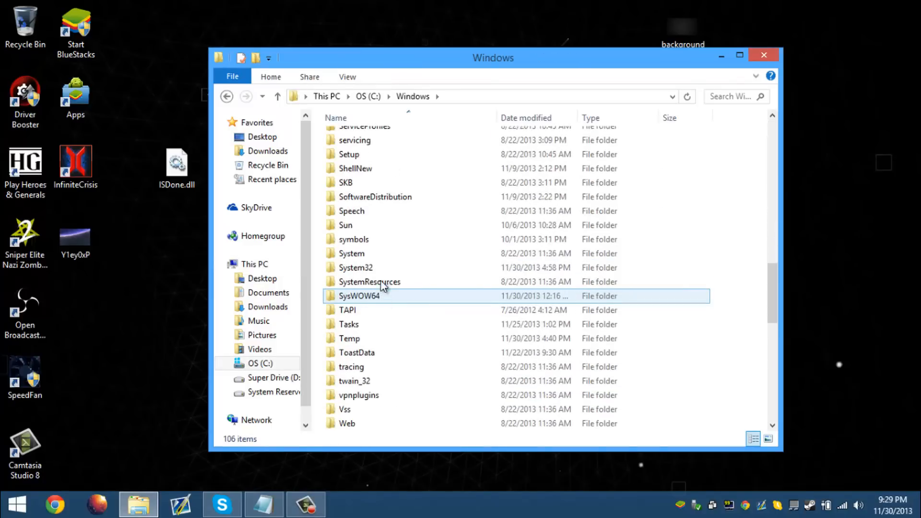
pyautogui.click(356, 268)
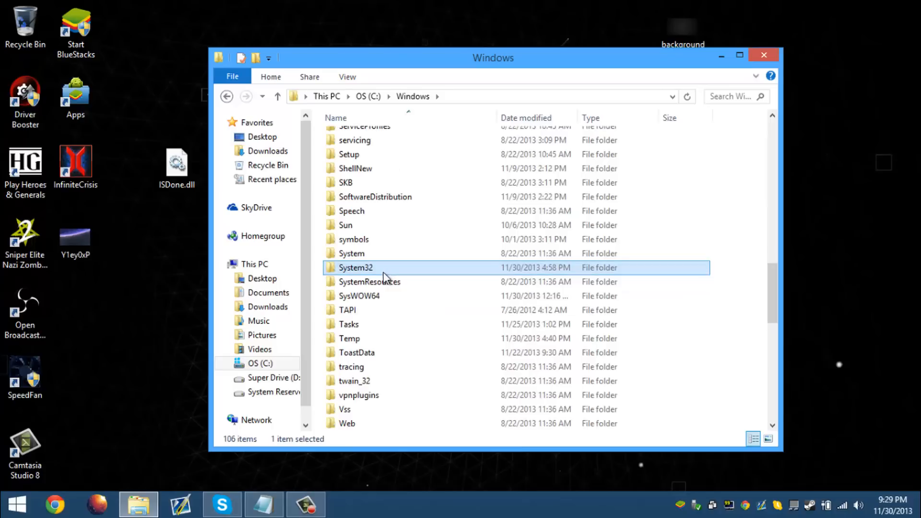
pyautogui.moveTo(384, 297)
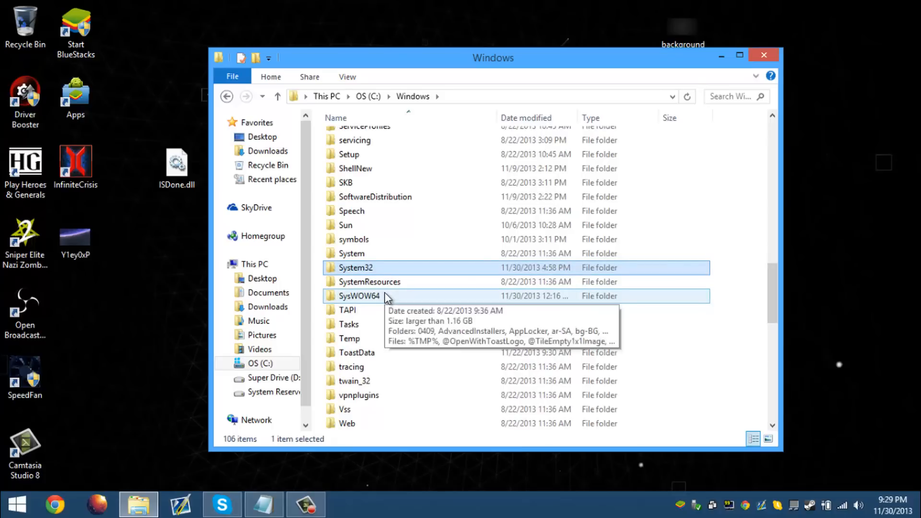
pyautogui.doubleClick(359, 296)
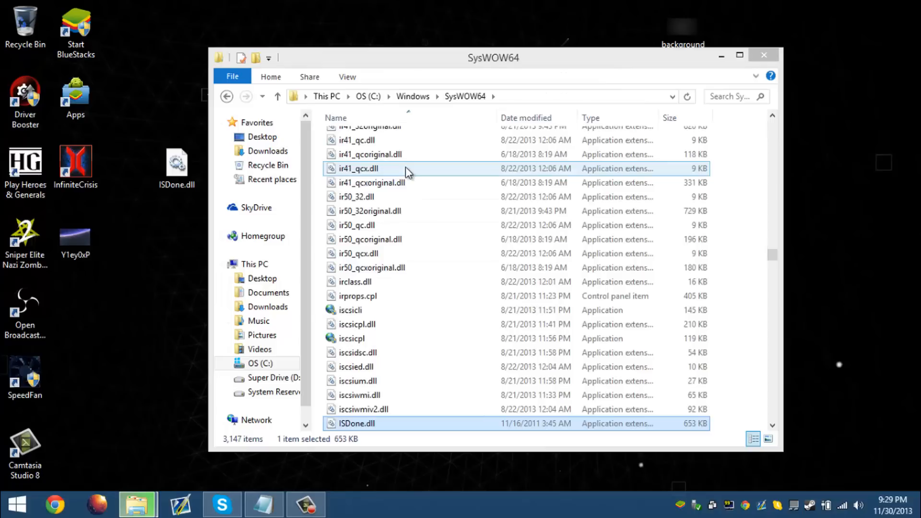
pyautogui.click(412, 96)
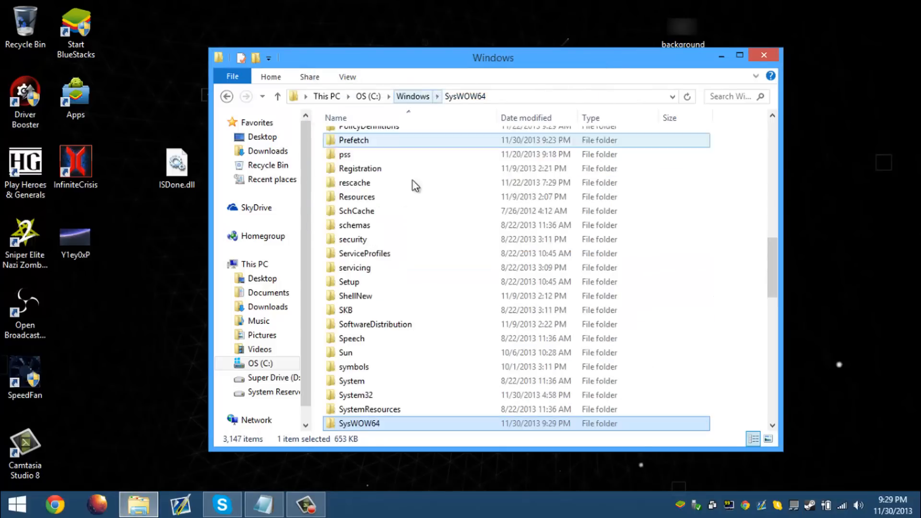
# Copy ISDone.dll into C:\Windows\System32, approving the administrator prompt, then close Explorer
pyautogui.doubleClick(357, 394)
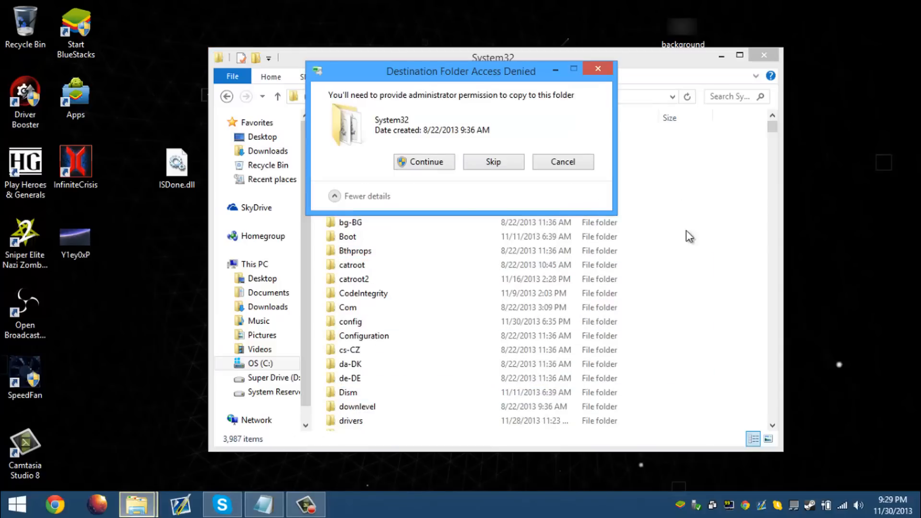
pyautogui.click(424, 161)
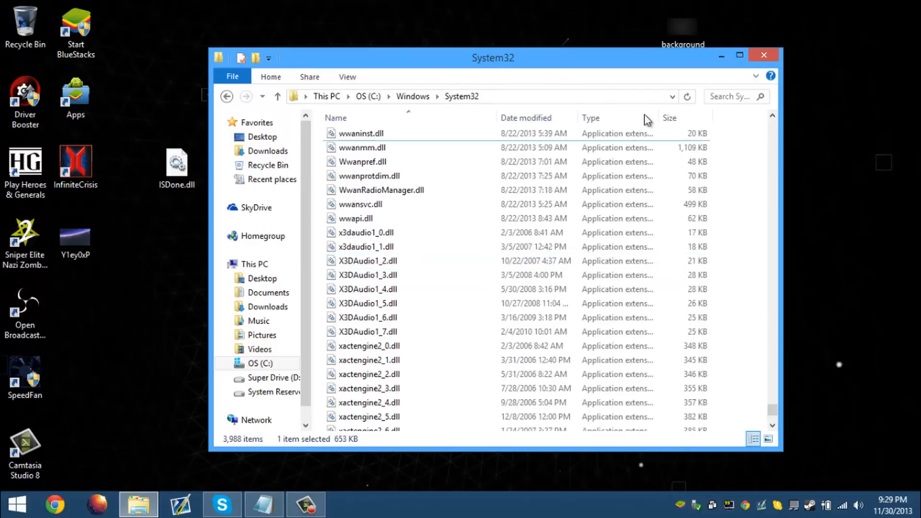
pyautogui.moveTo(763, 57)
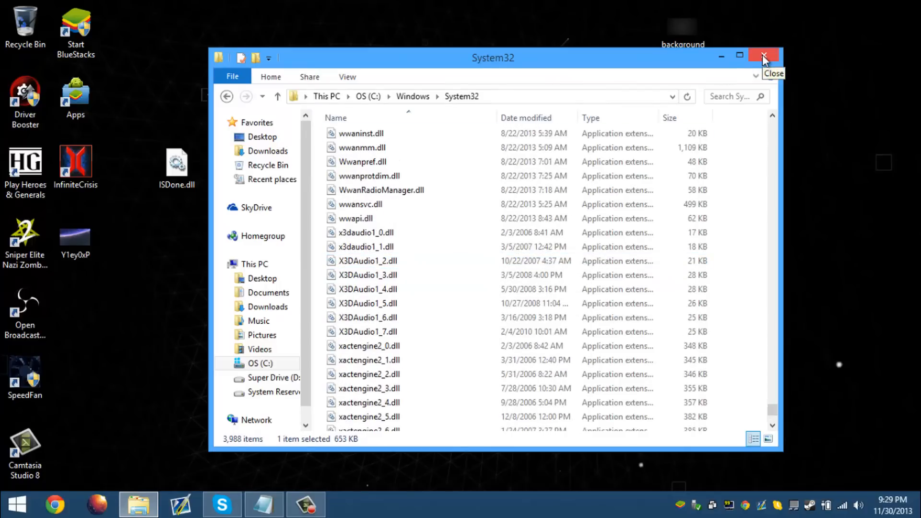
pyautogui.click(763, 56)
pyautogui.write('cmd')
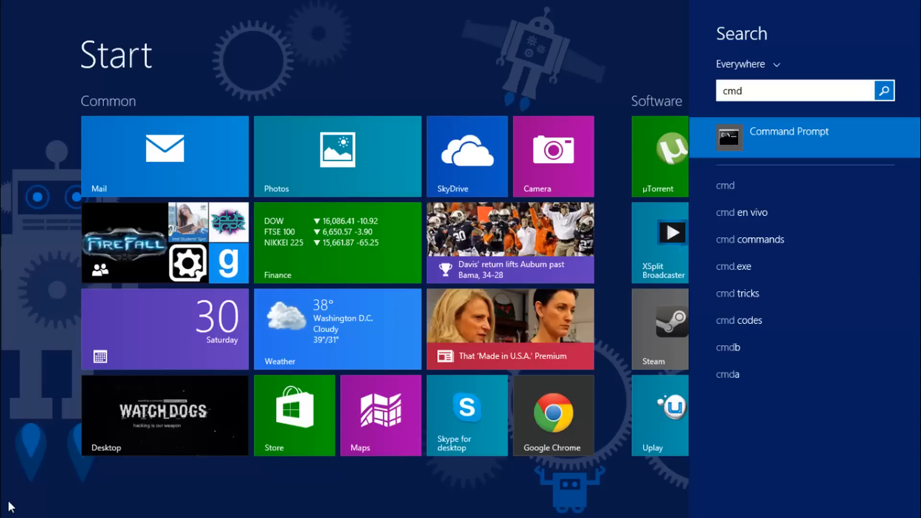
# Run Command Prompt as administrator from the cmd search results
pyautogui.rightClick(789, 132)
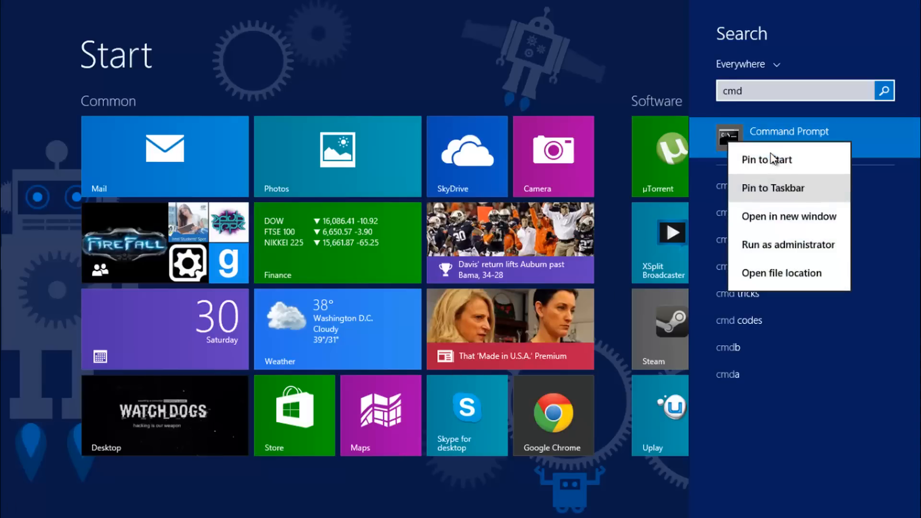
pyautogui.click(788, 244)
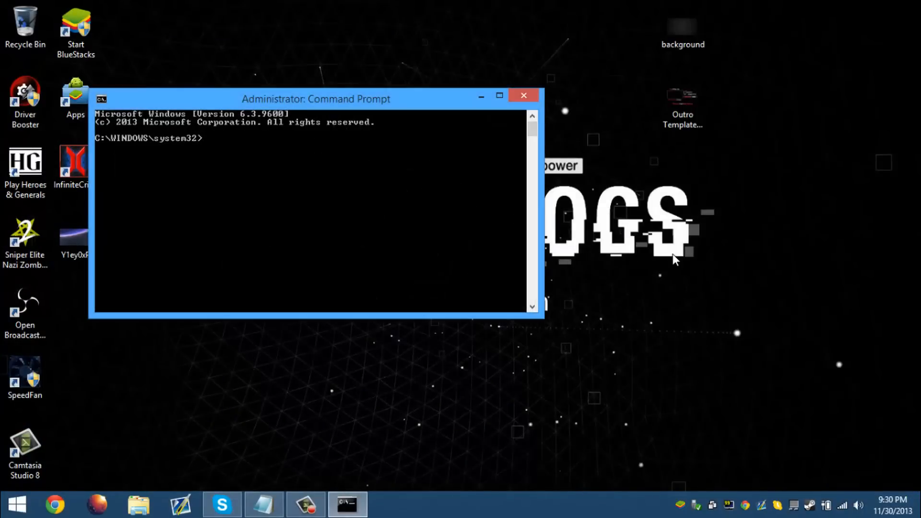
# Enter the unrecognized command 'regsvr isdone'
pyautogui.write('reg')
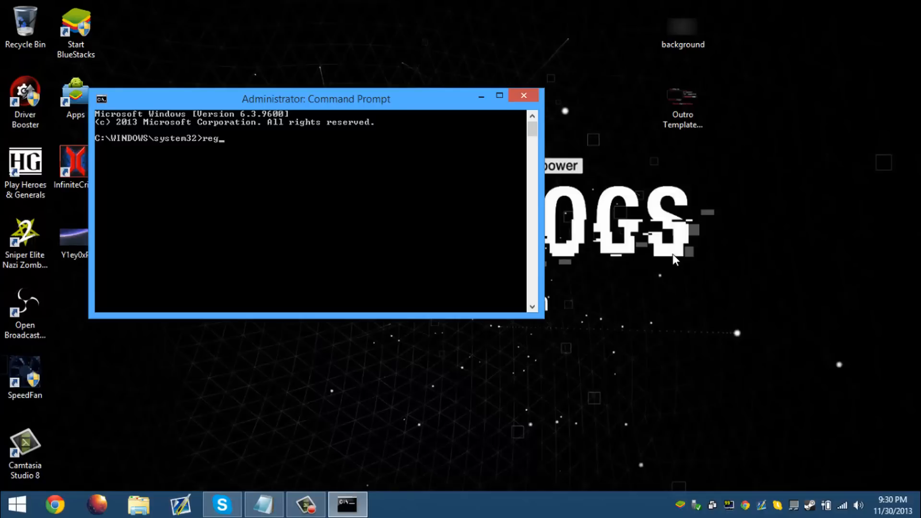
pyautogui.write('s')
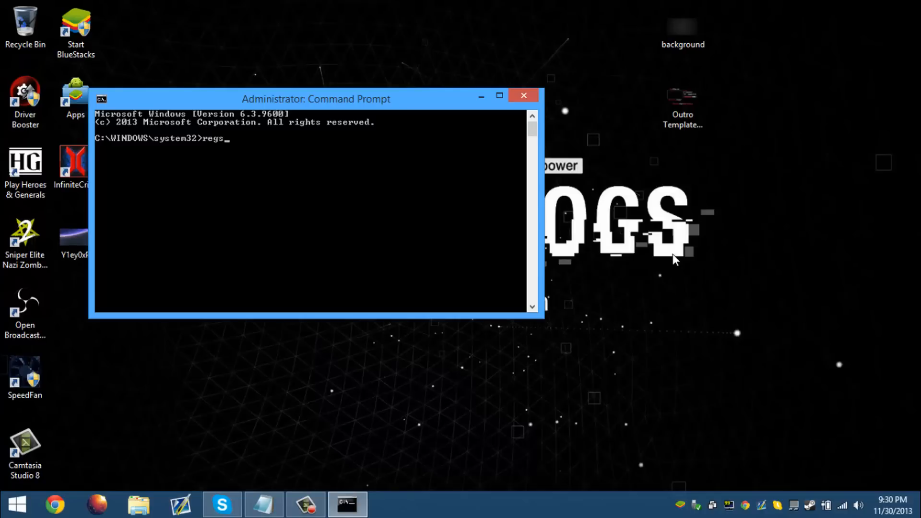
pyautogui.write('vr')
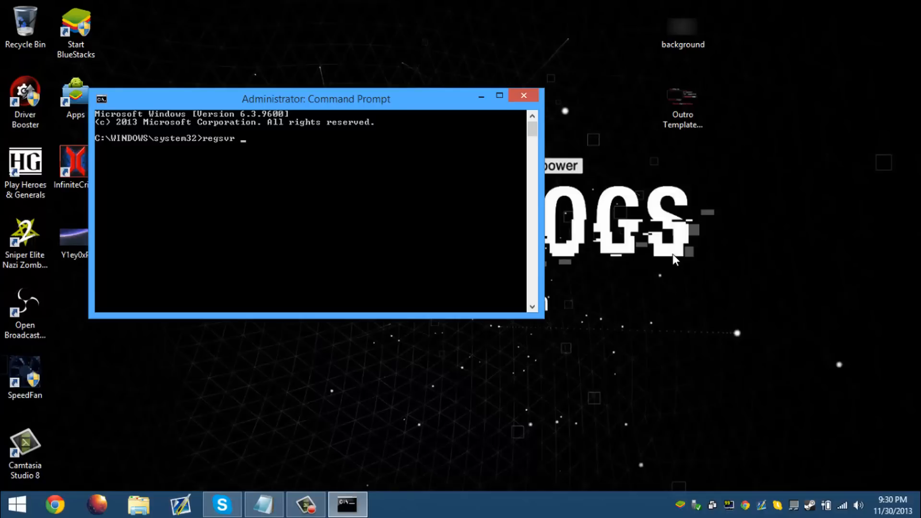
pyautogui.write('isdone.dll')
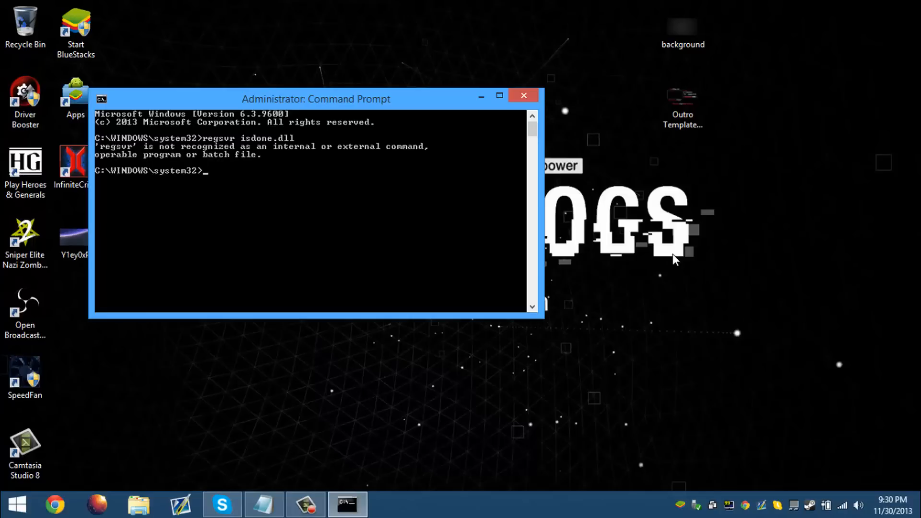
# Run 'regsvr32 isdone.dll' and dismiss the DllRegisterServer entry-point error
pyautogui.write('regsvr32')
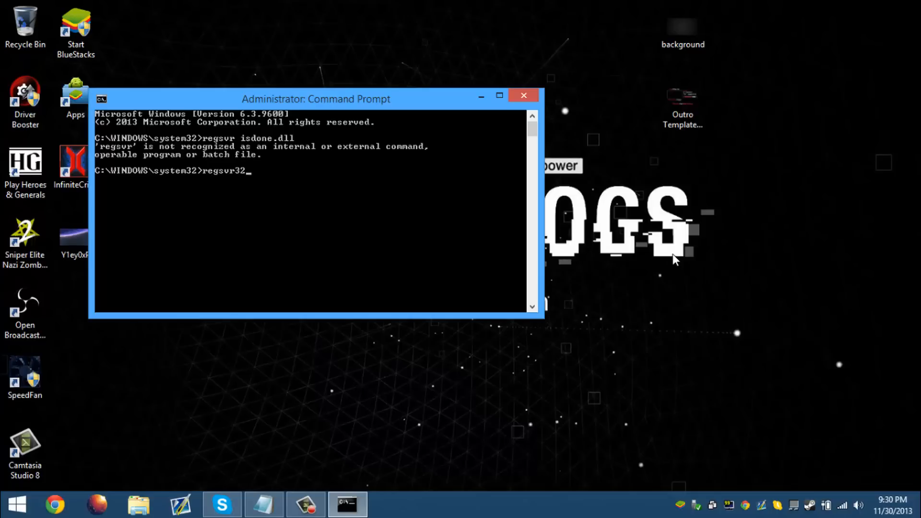
pyautogui.write('isdonel')
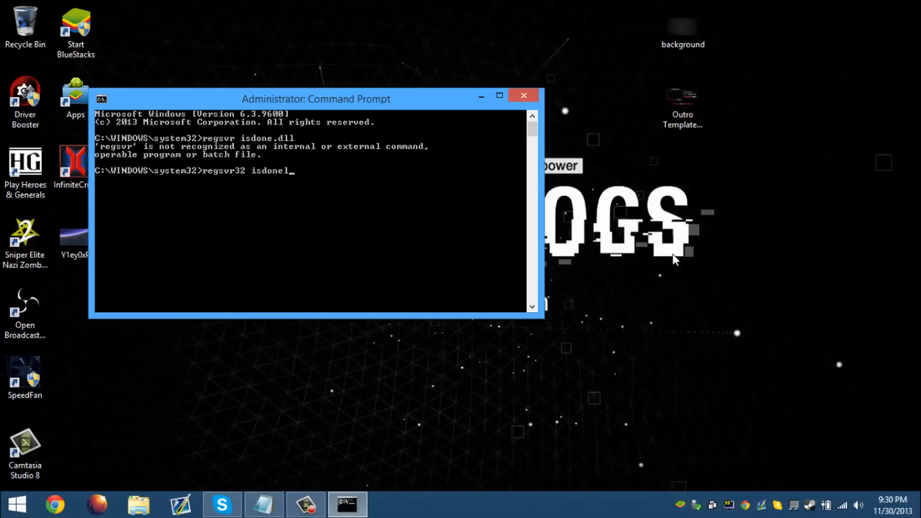
pyautogui.write('.dll')
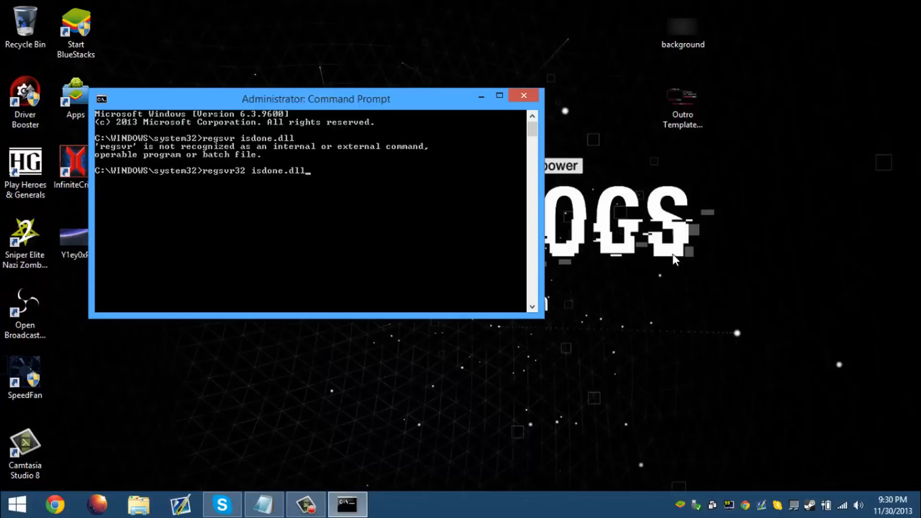
pyautogui.press('Enter')
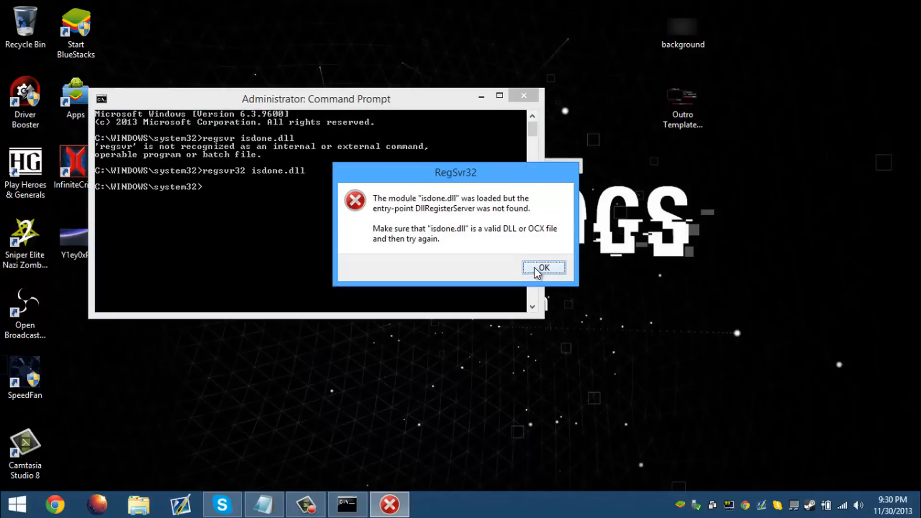
pyautogui.click(543, 267)
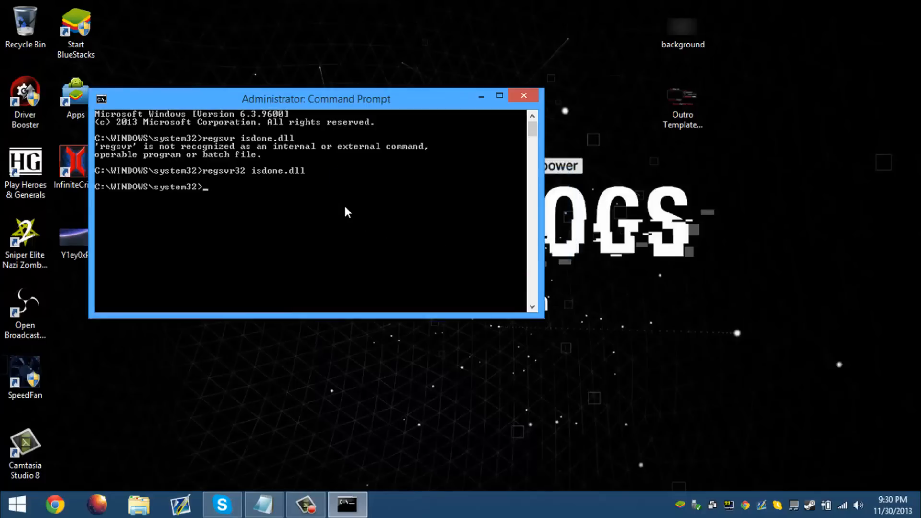
# Move the console, rerun 'regsvr32 ISDone.dll', and dismiss the repeated entry-point error
pyautogui.write('regs')
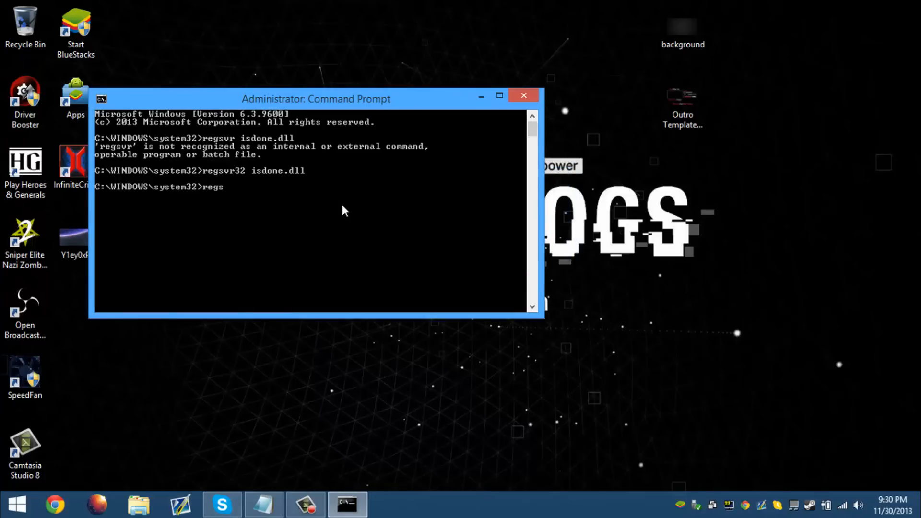
pyautogui.write('vr')
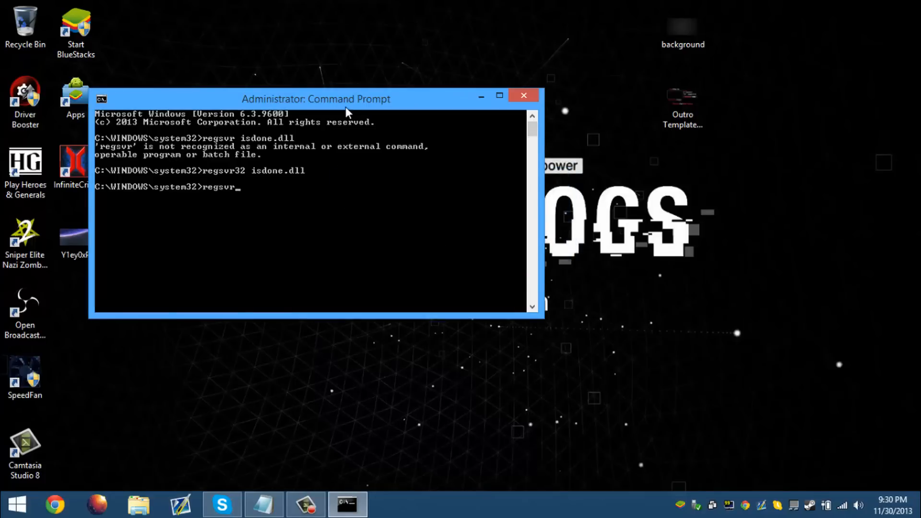
pyautogui.moveTo(316, 98); pyautogui.dragTo(455, 152)
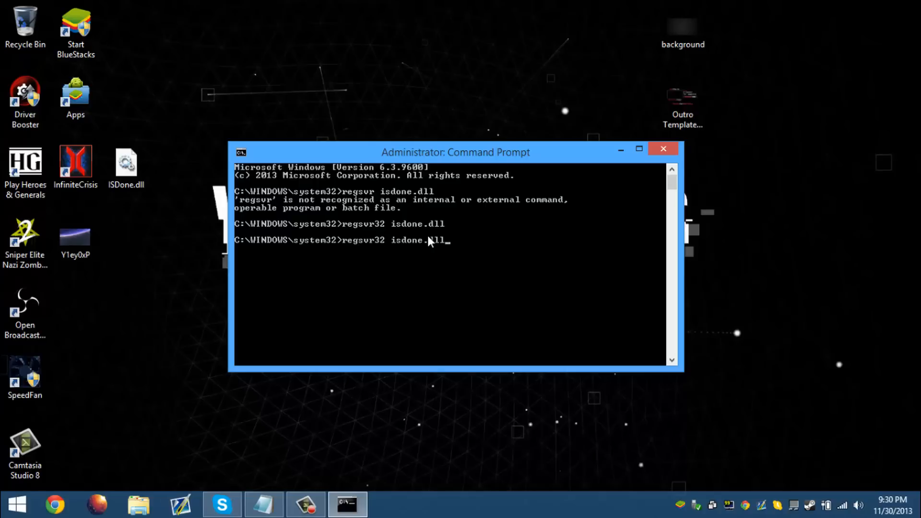
pyautogui.press('BackSpace')
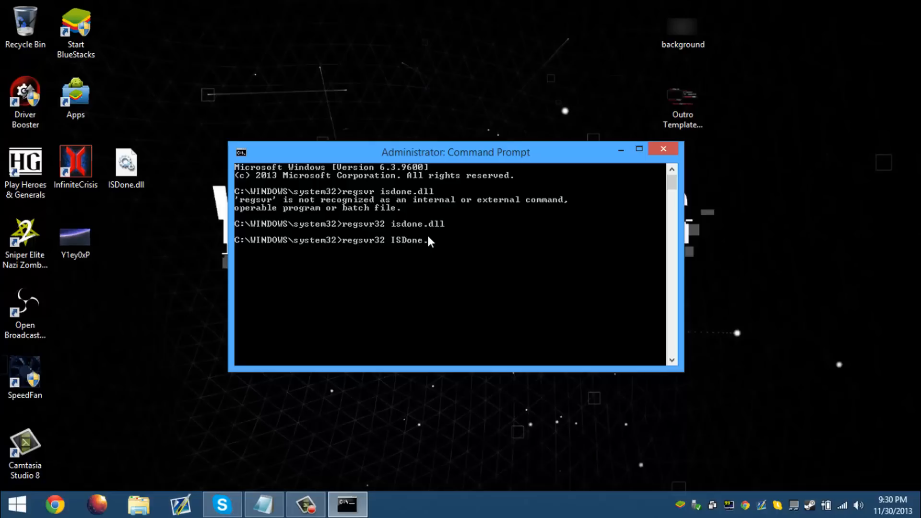
pyautogui.write('dll')
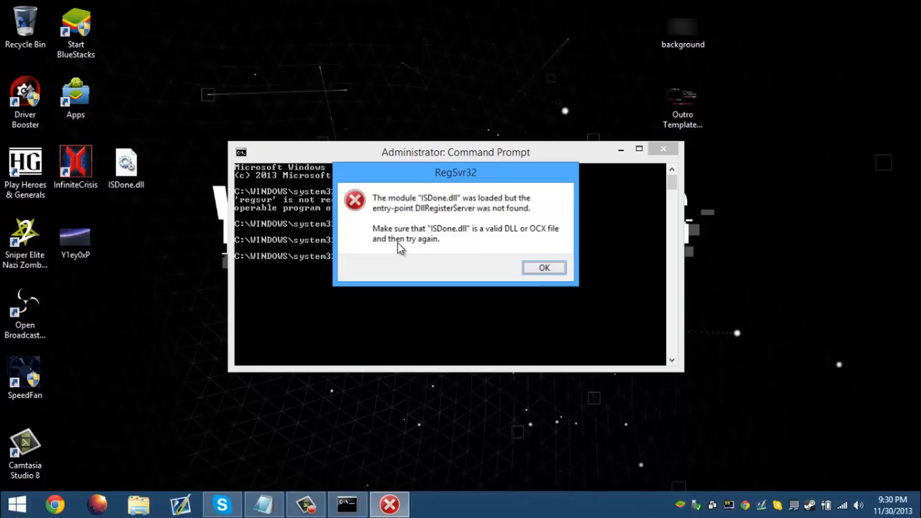
pyautogui.moveTo(461, 186)
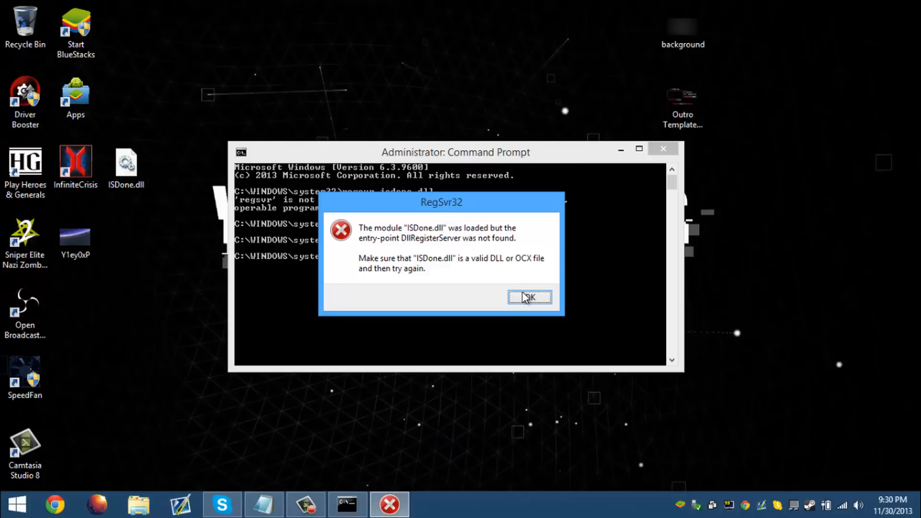
pyautogui.click(529, 297)
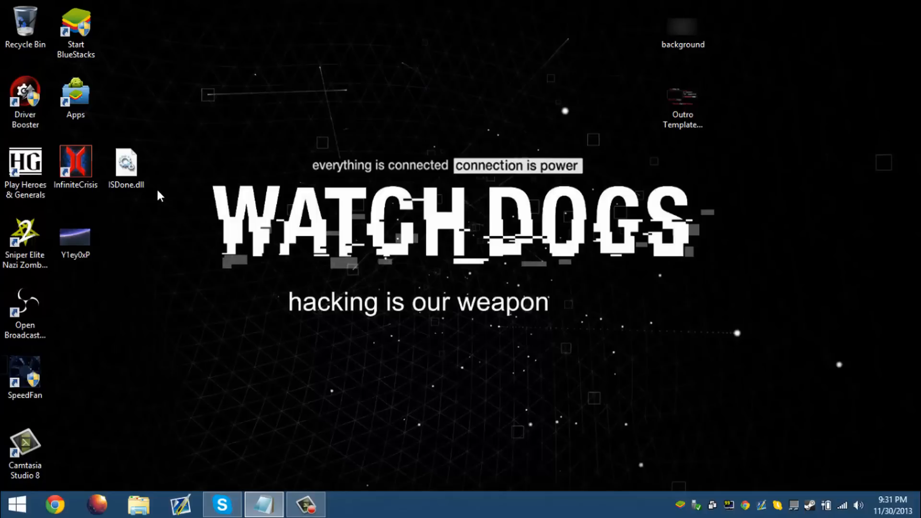
# Empty the Recycle Bin and open the Settings charm's power options
pyautogui.rightClick(19, 21)
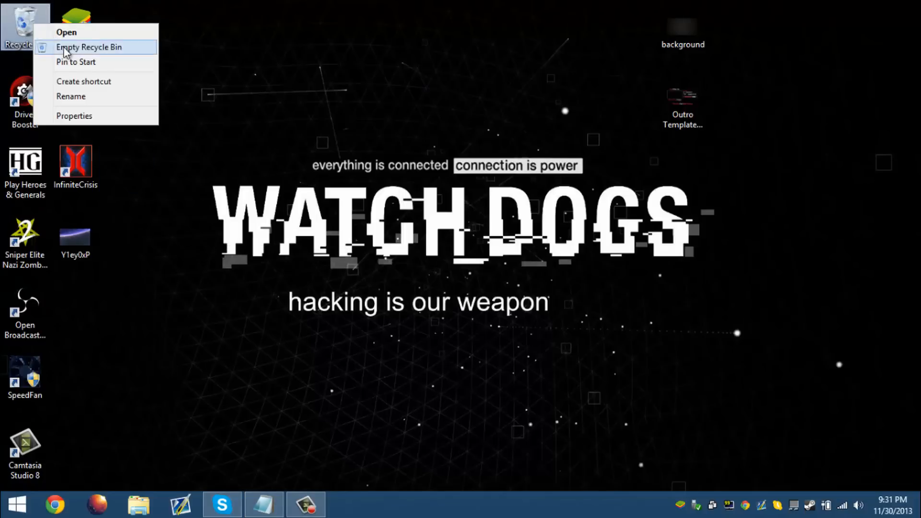
pyautogui.click(87, 47)
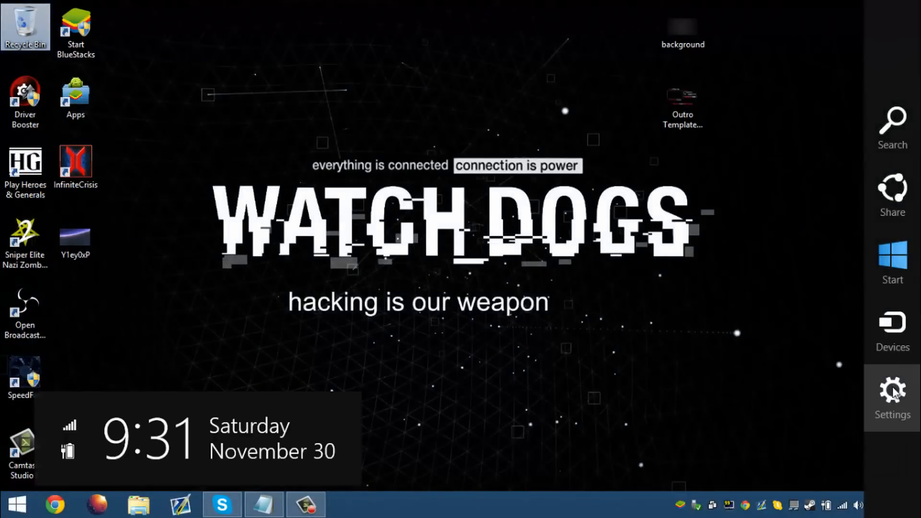
pyautogui.click(892, 390)
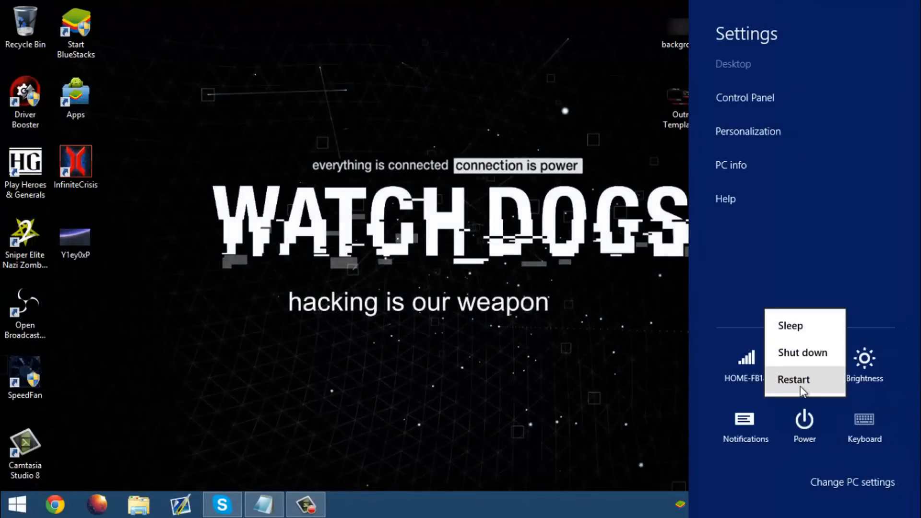